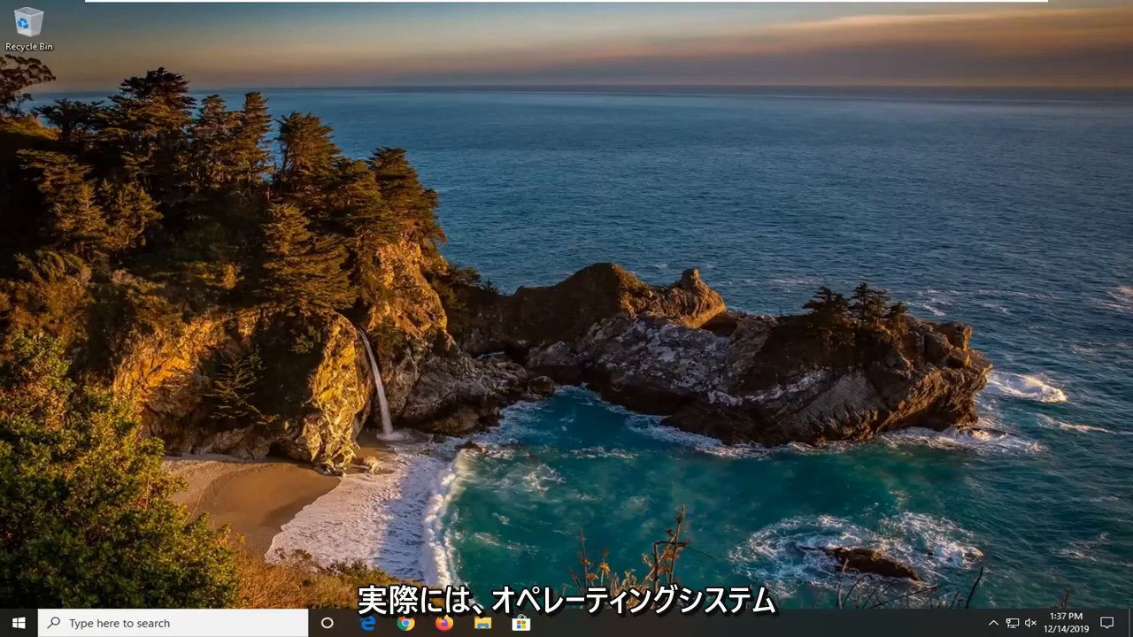
mouse_move(460, 314)
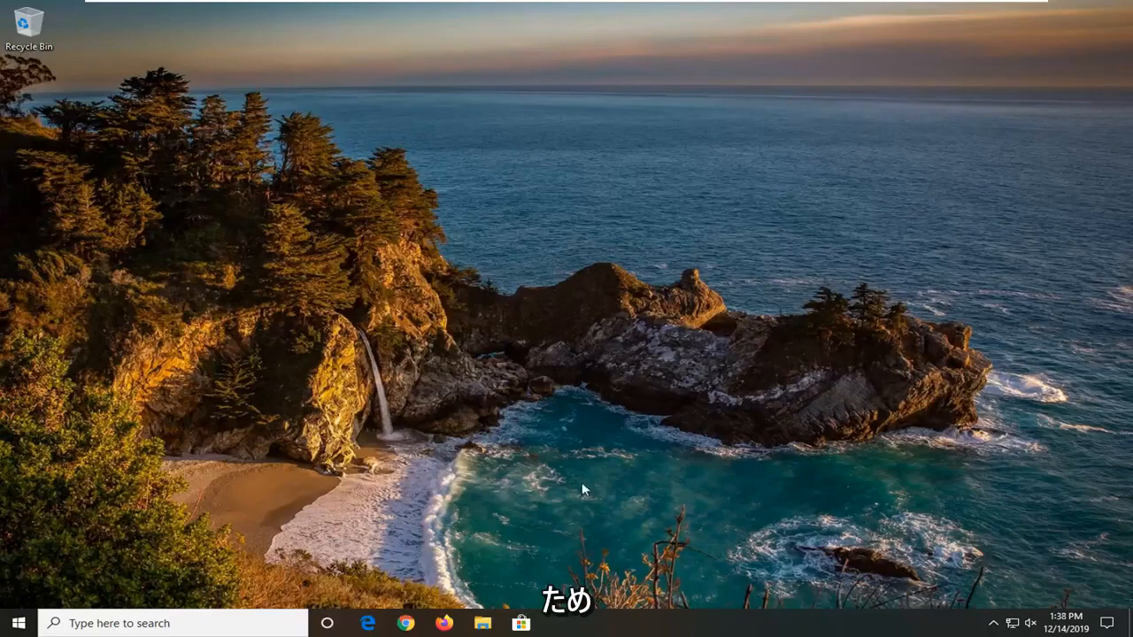
Step: Scroll the Troubleshoot page and expand the Network Adapter troubleshooter entry
left_click(18, 623)
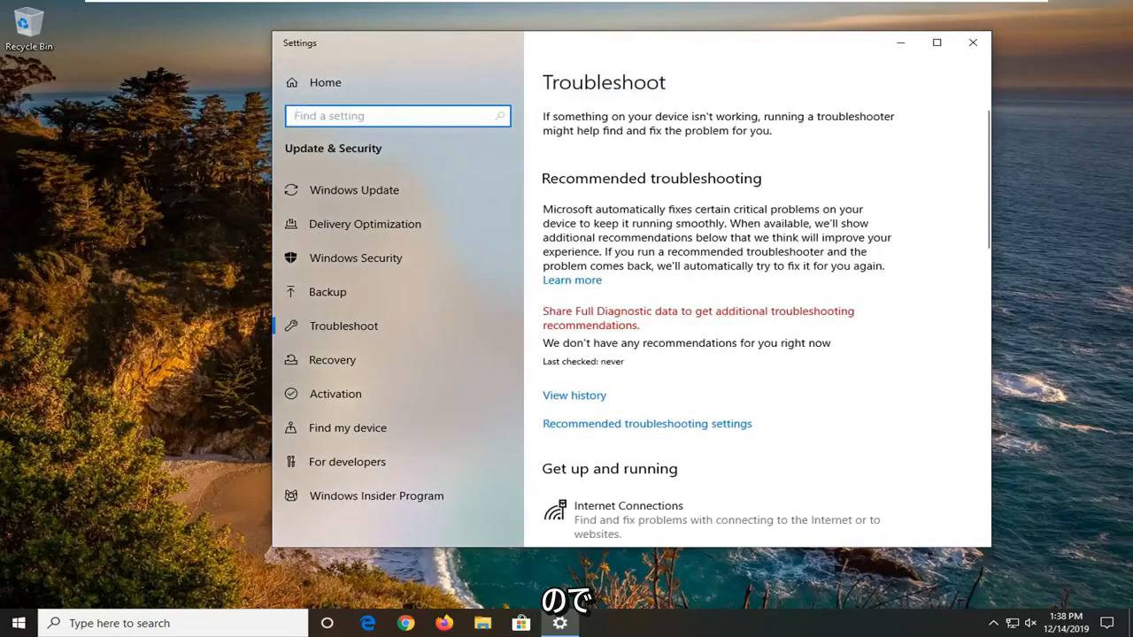
scroll("down", 3)
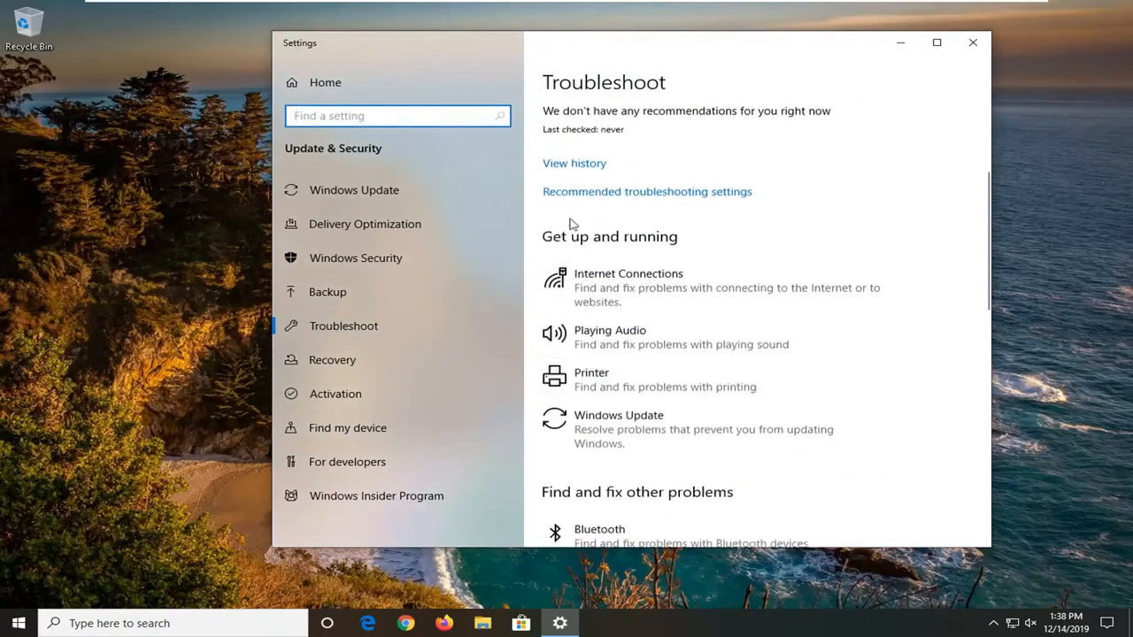
scroll("down", 3)
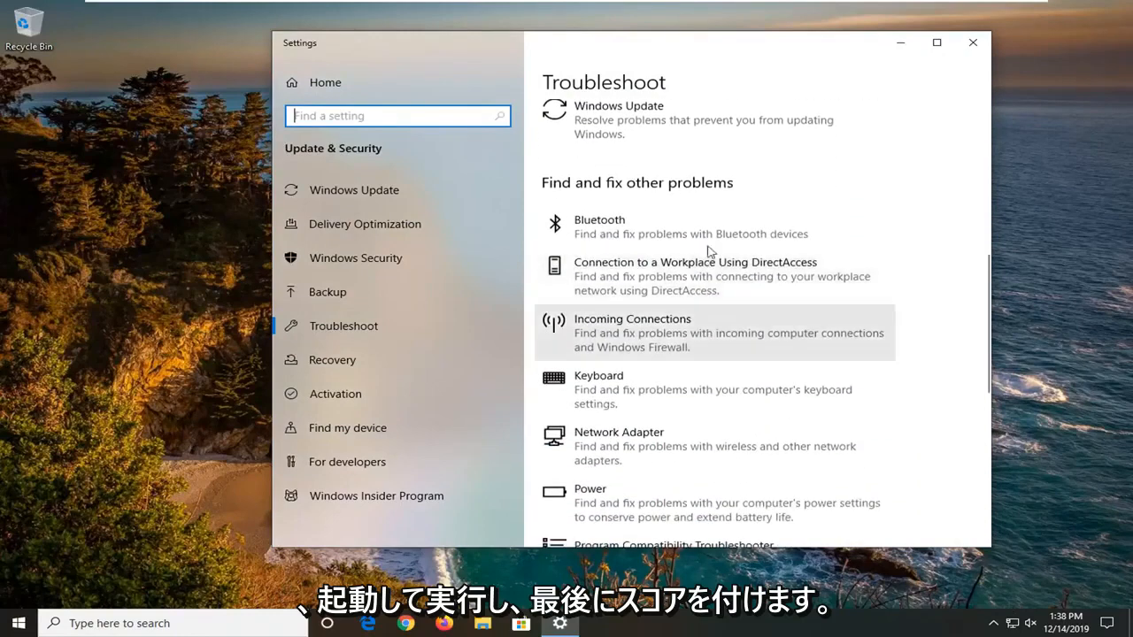
scroll("down", 3)
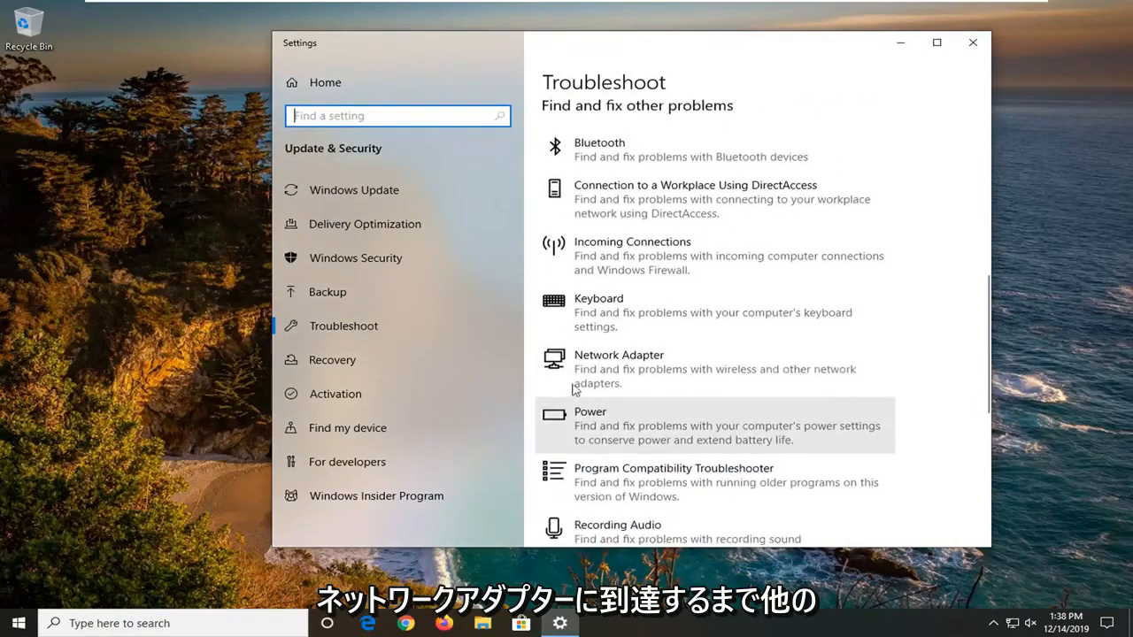
mouse_move(611, 375)
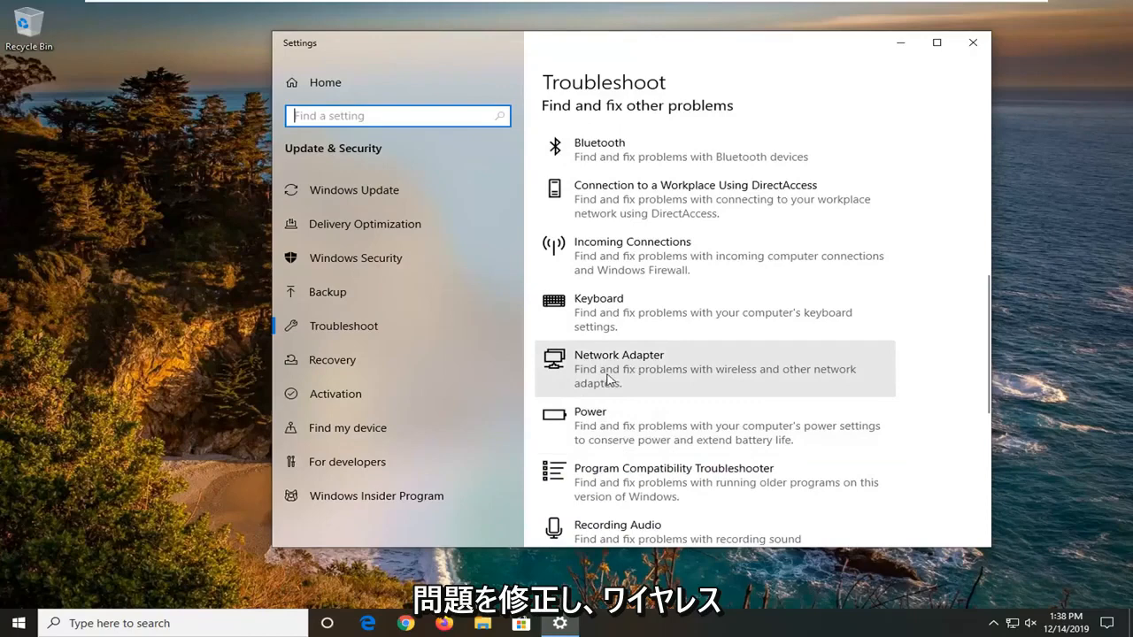
mouse_move(669, 380)
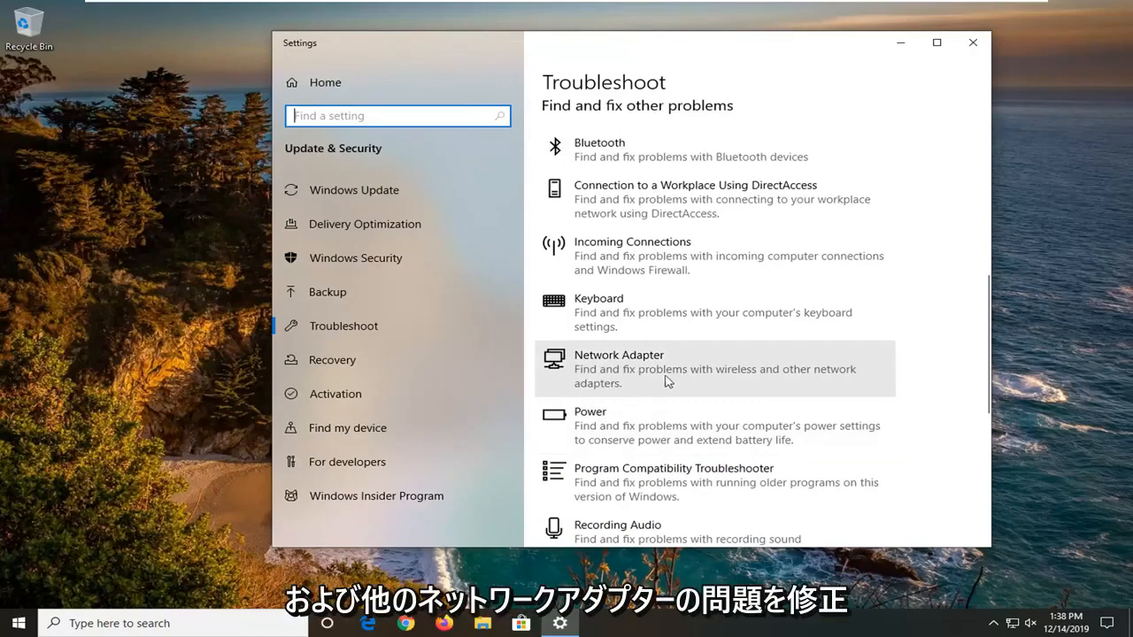
left_click(714, 370)
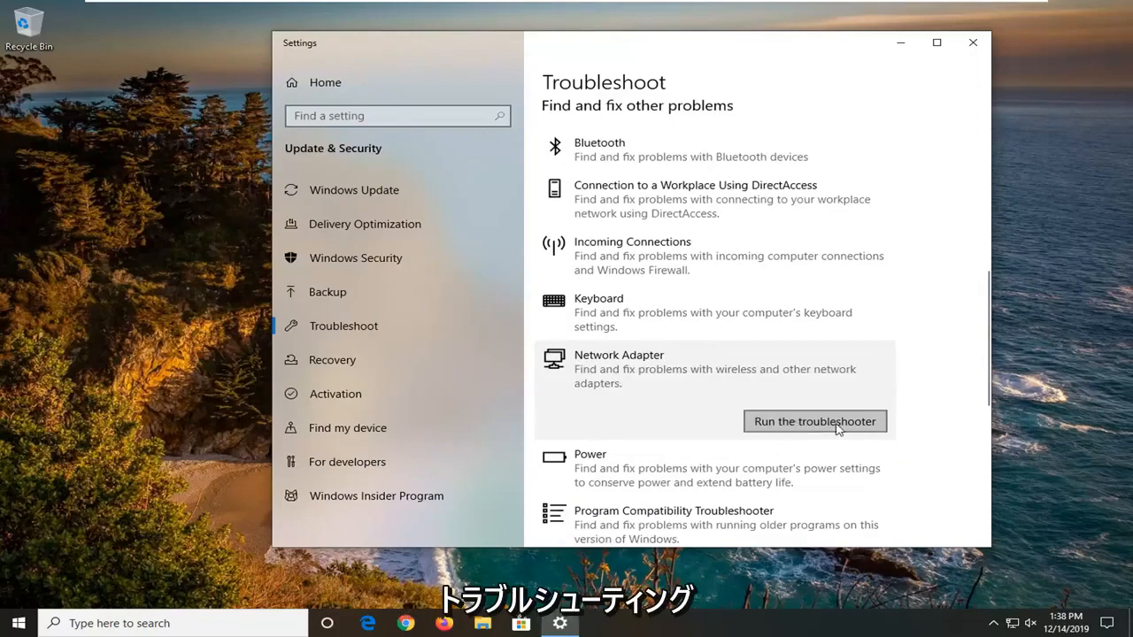
Step: Run the Network Adapter troubleshooter and close it after it reports no problem identified
left_click(815, 422)
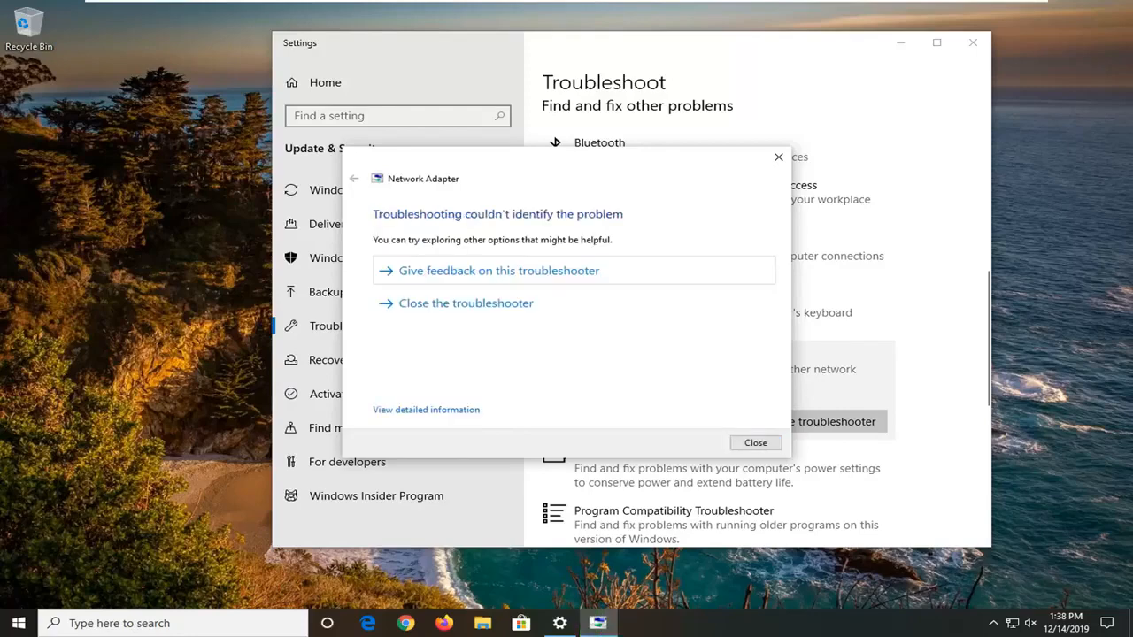
mouse_move(549, 193)
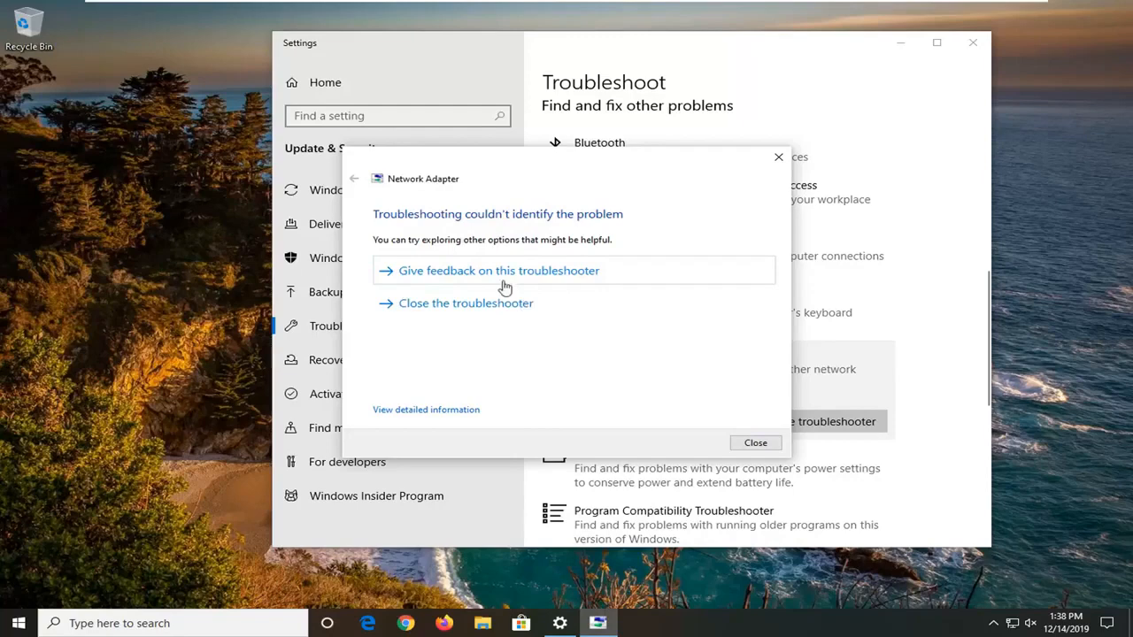
mouse_move(523, 218)
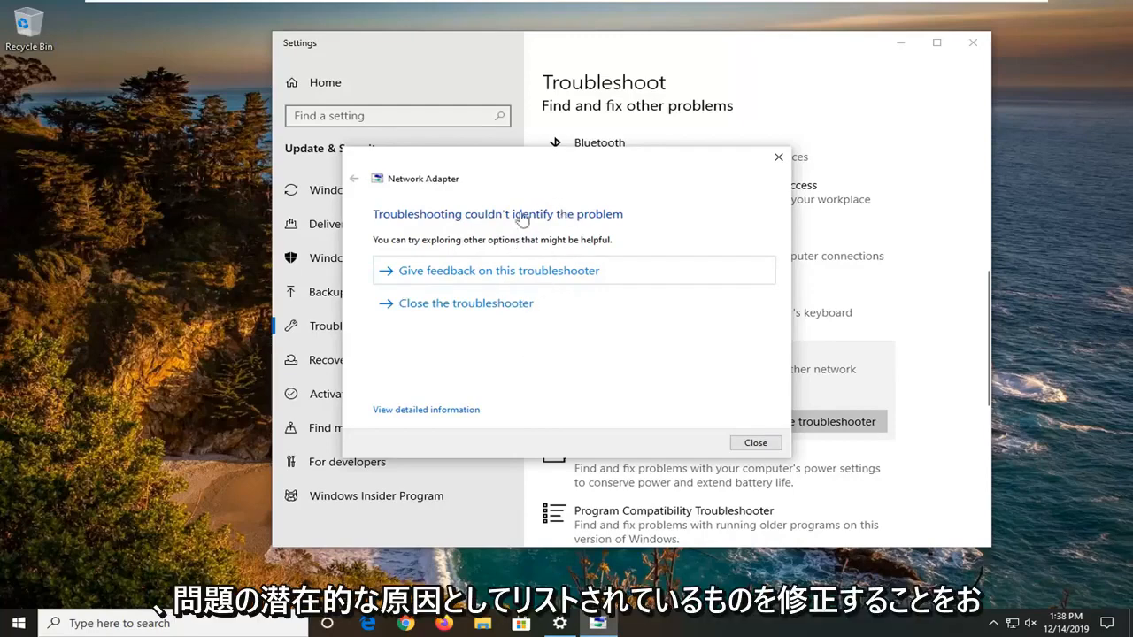
mouse_move(522, 308)
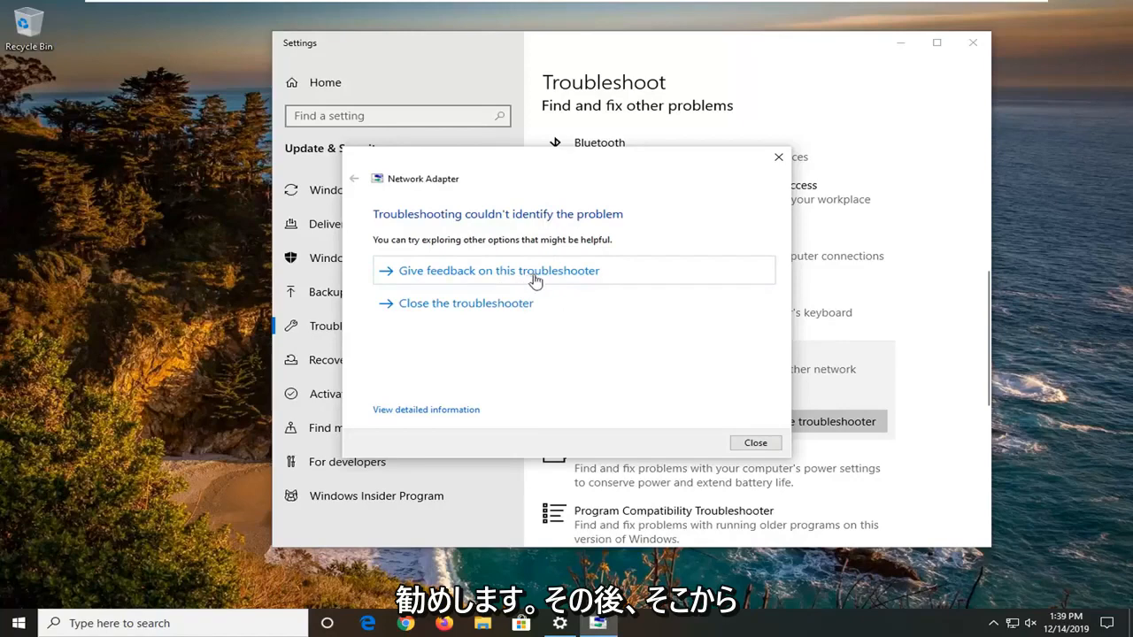
mouse_move(506, 282)
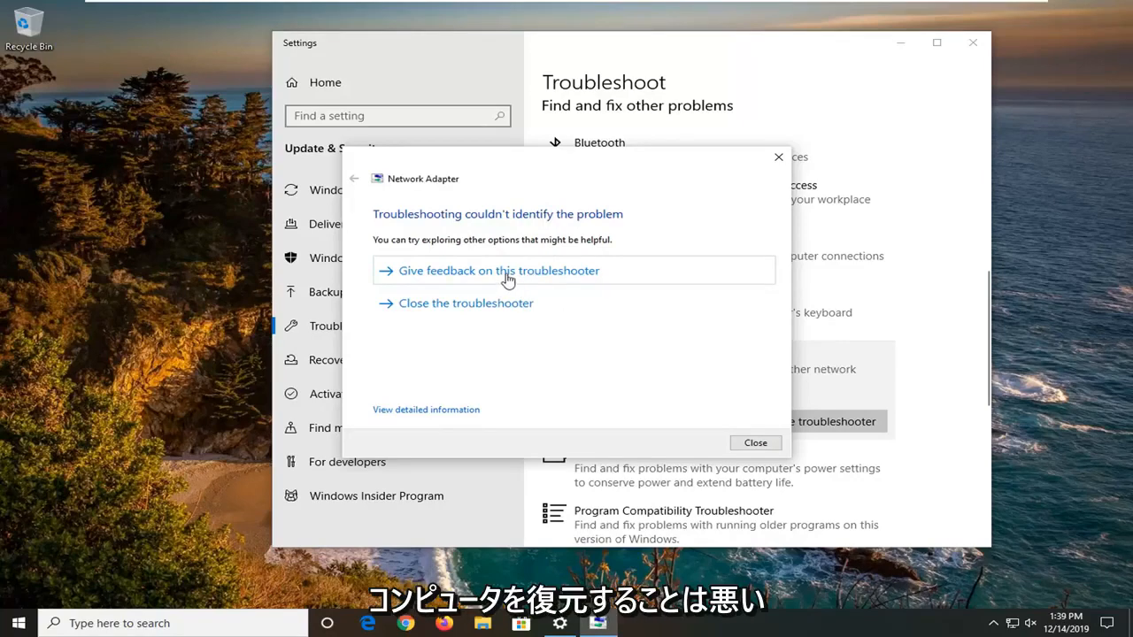
mouse_move(704, 418)
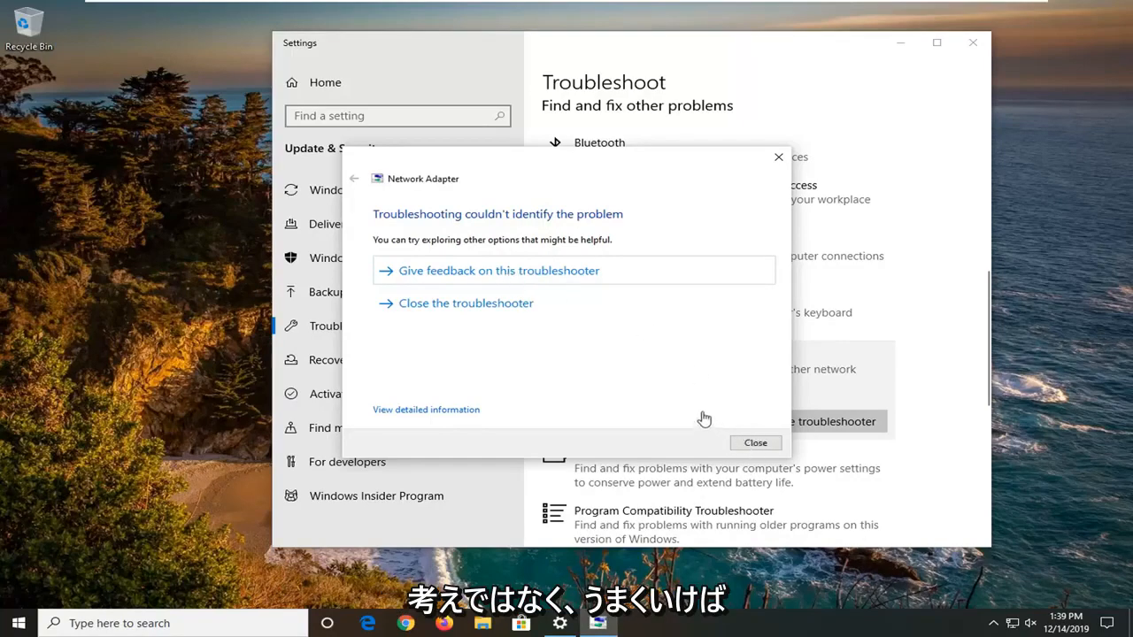
left_click(754, 442)
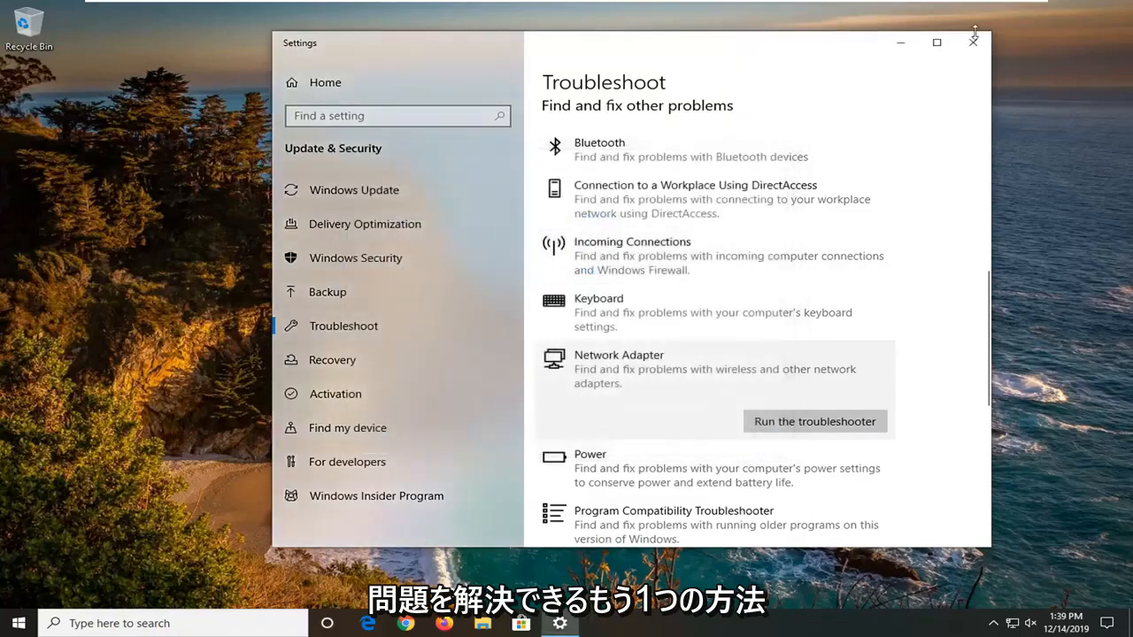
Step: Close Settings and launch Command Prompt as administrator via Start search 'cmd', confirming UAC
left_click(973, 42)
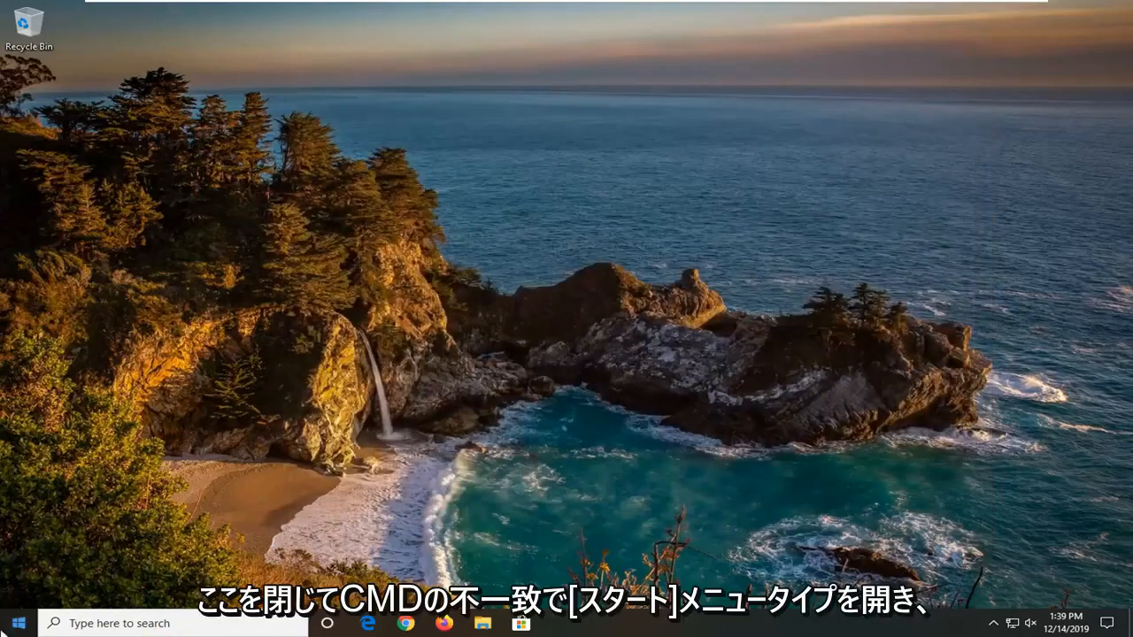
left_click(18, 623)
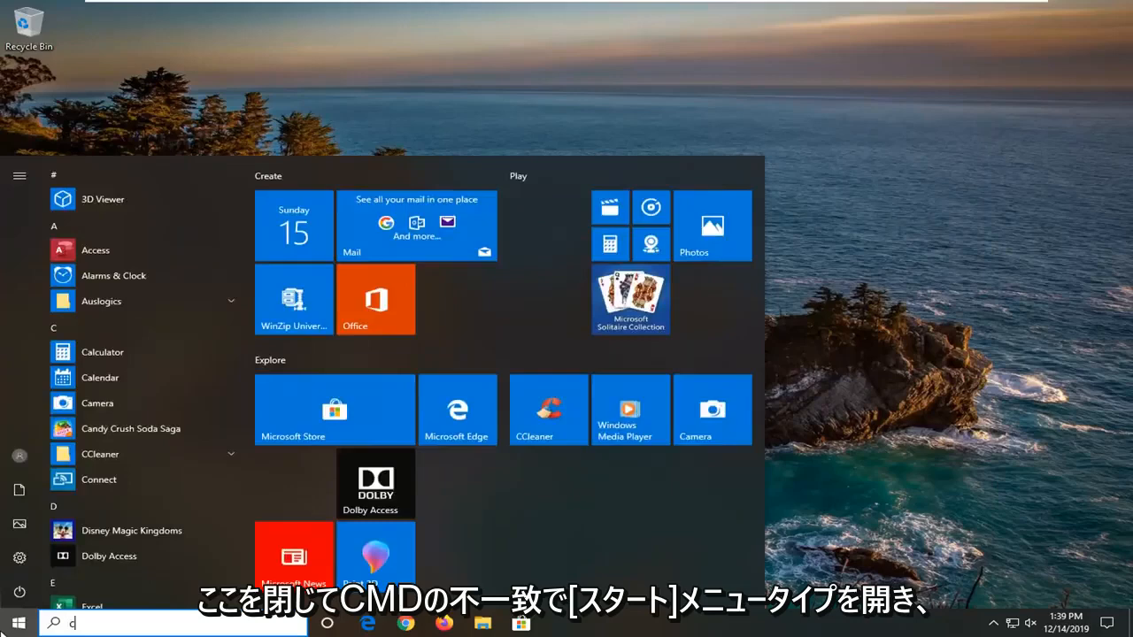
type("cmd")
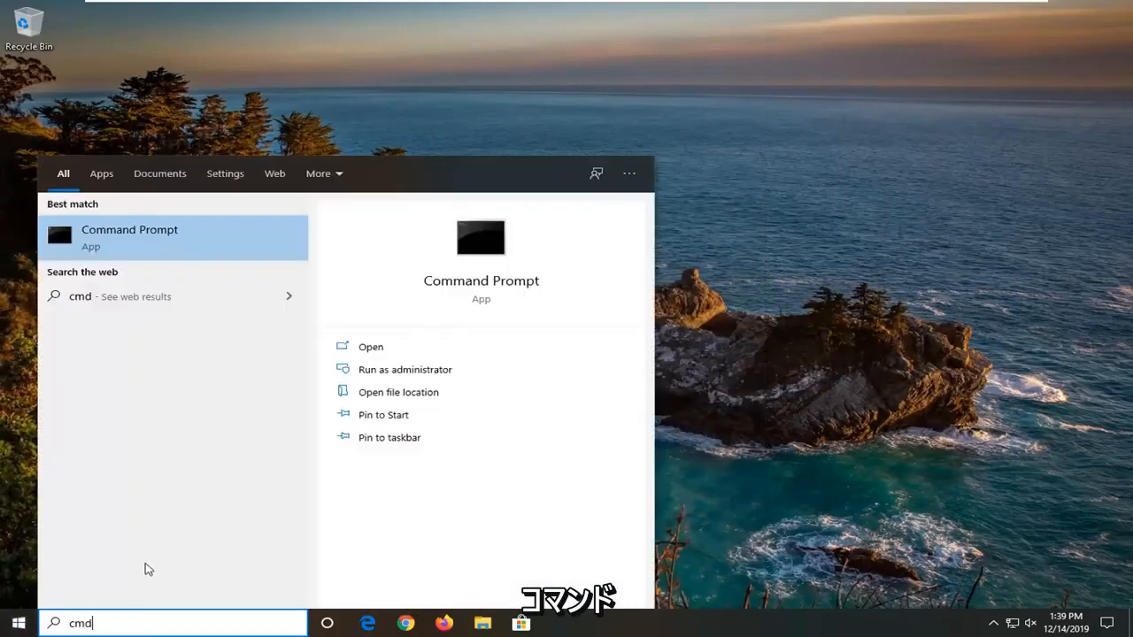
right_click(129, 234)
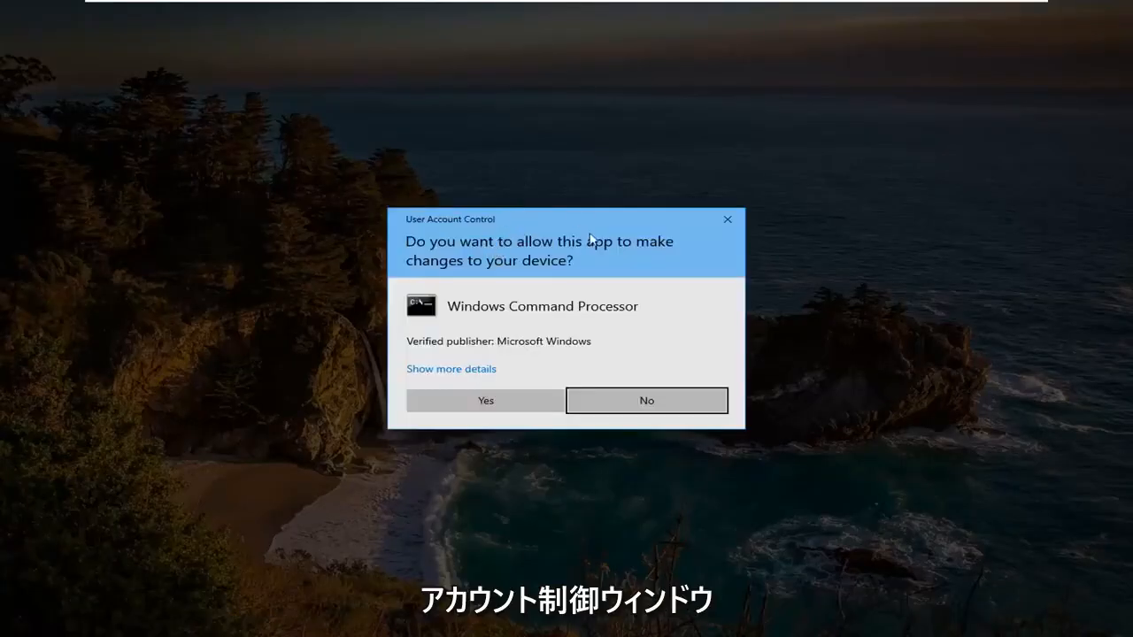
left_click(485, 400)
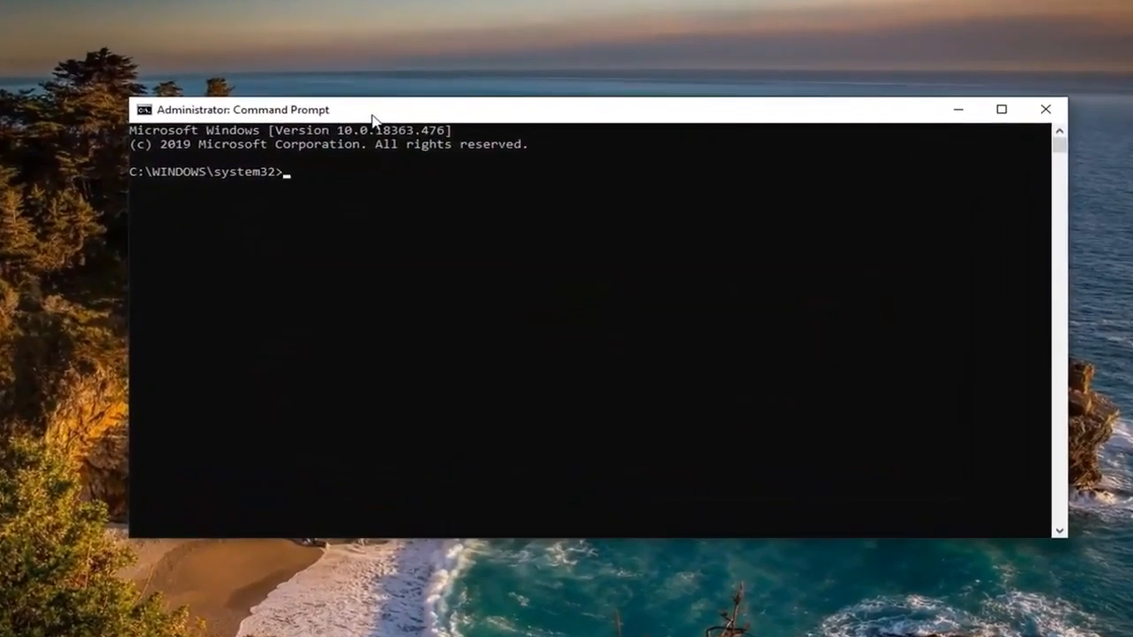
Step: Run ipconfig /flushdns to flush the DNS resolver cache, then close Command Prompt
type("ipconfig")
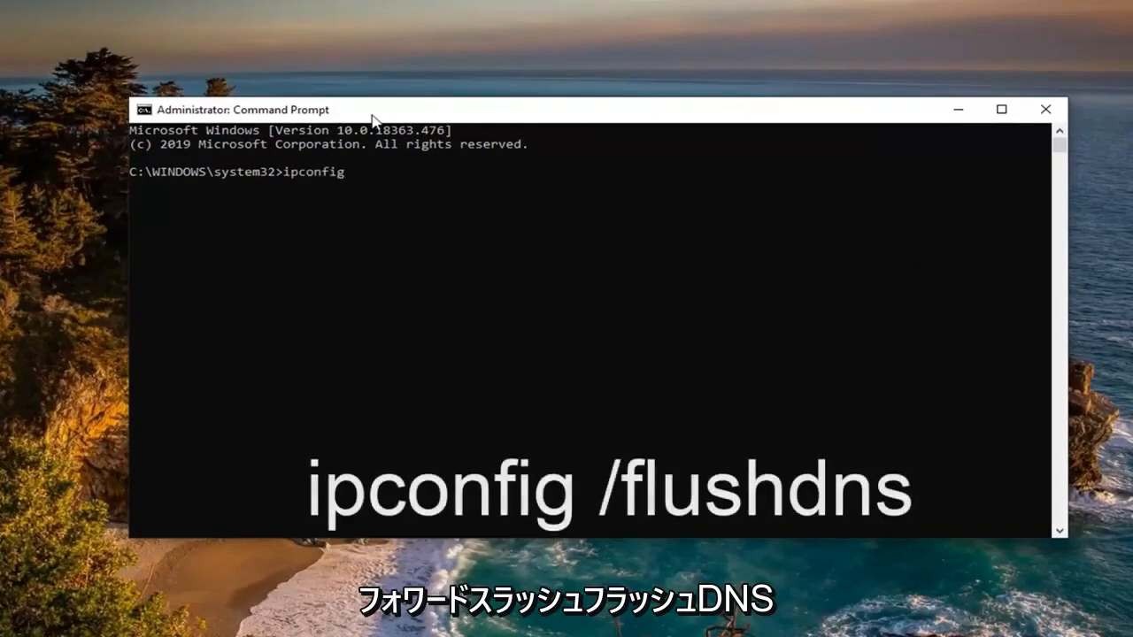
type("/flush")
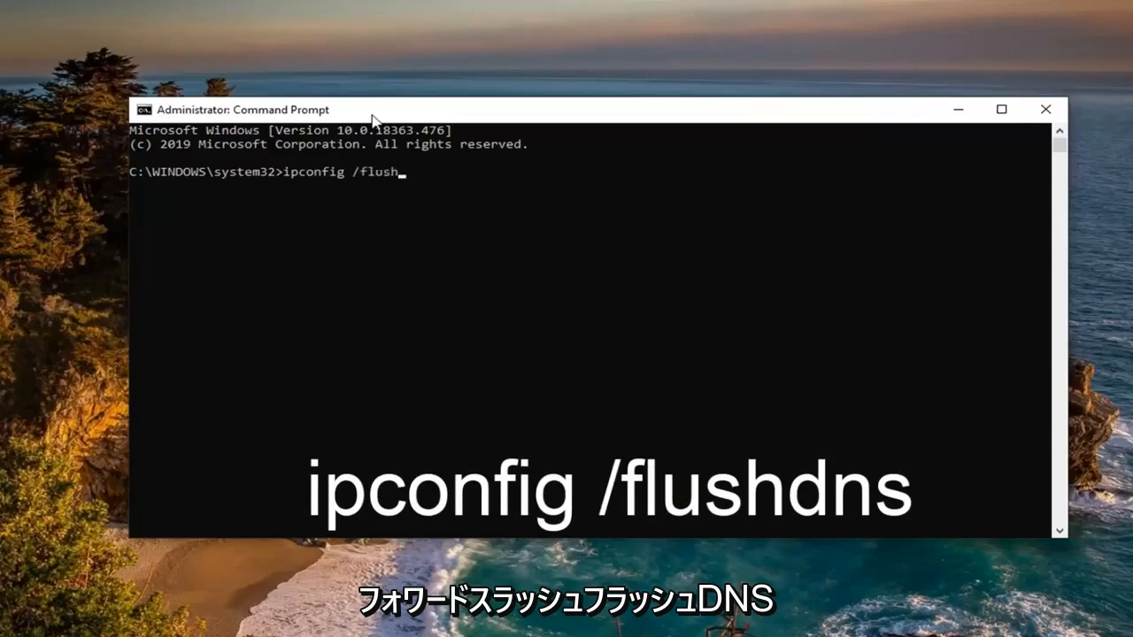
type("dns")
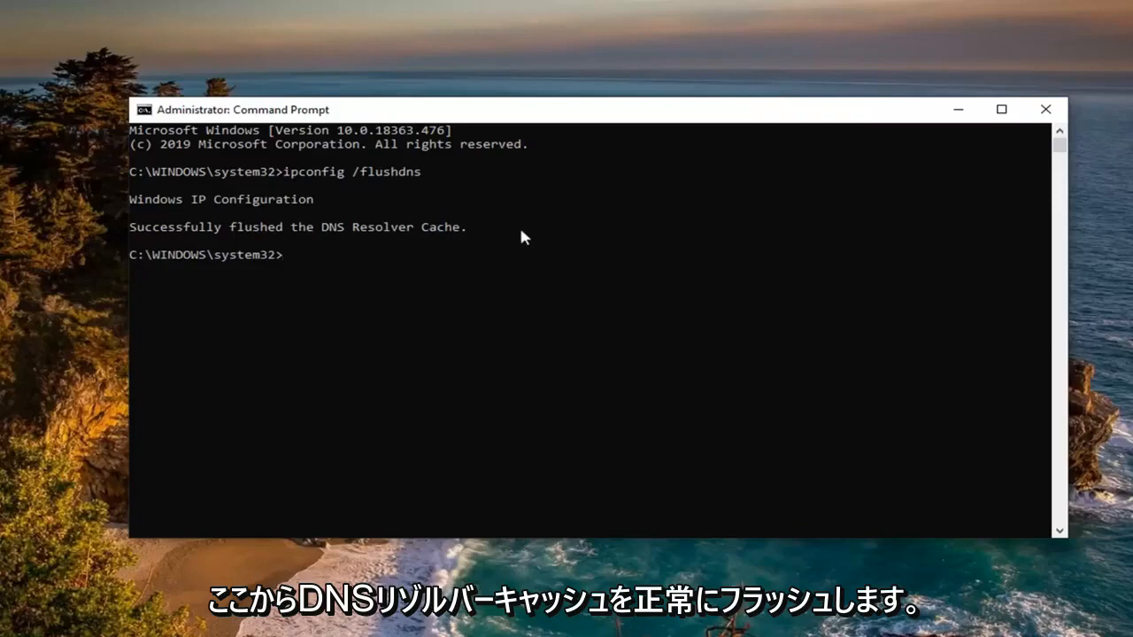
left_click(1045, 110)
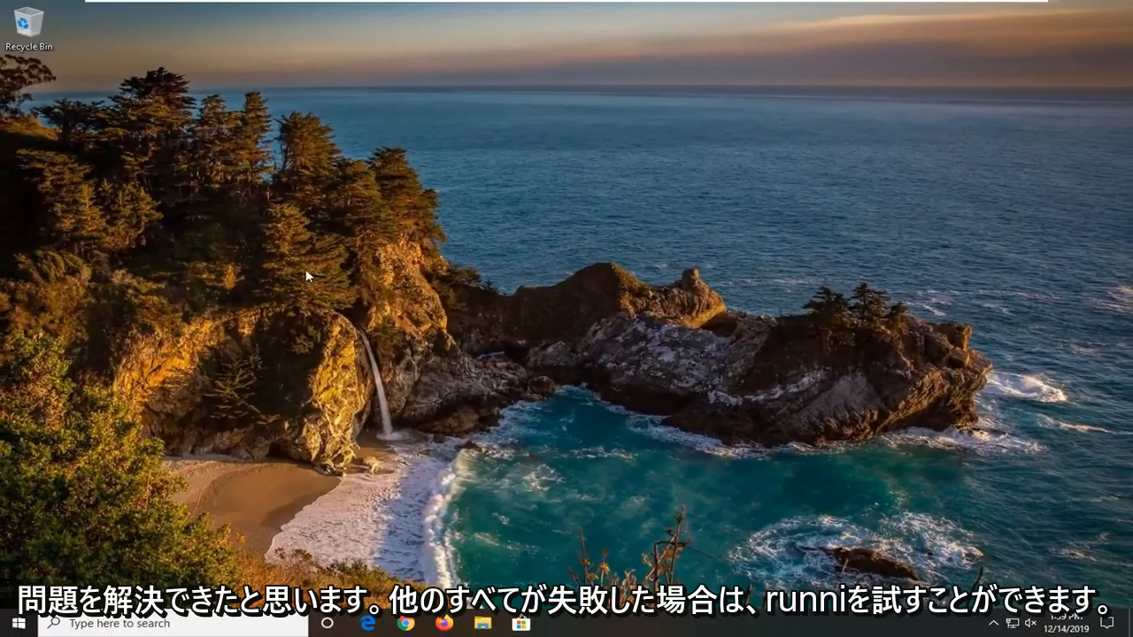
mouse_move(255, 269)
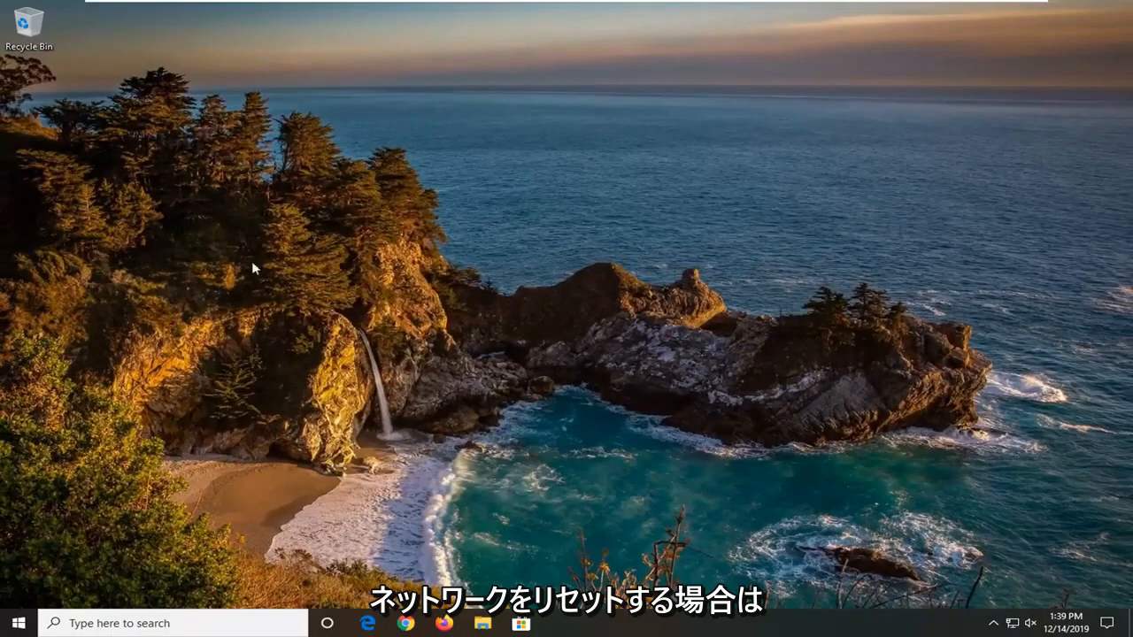
mouse_move(175, 347)
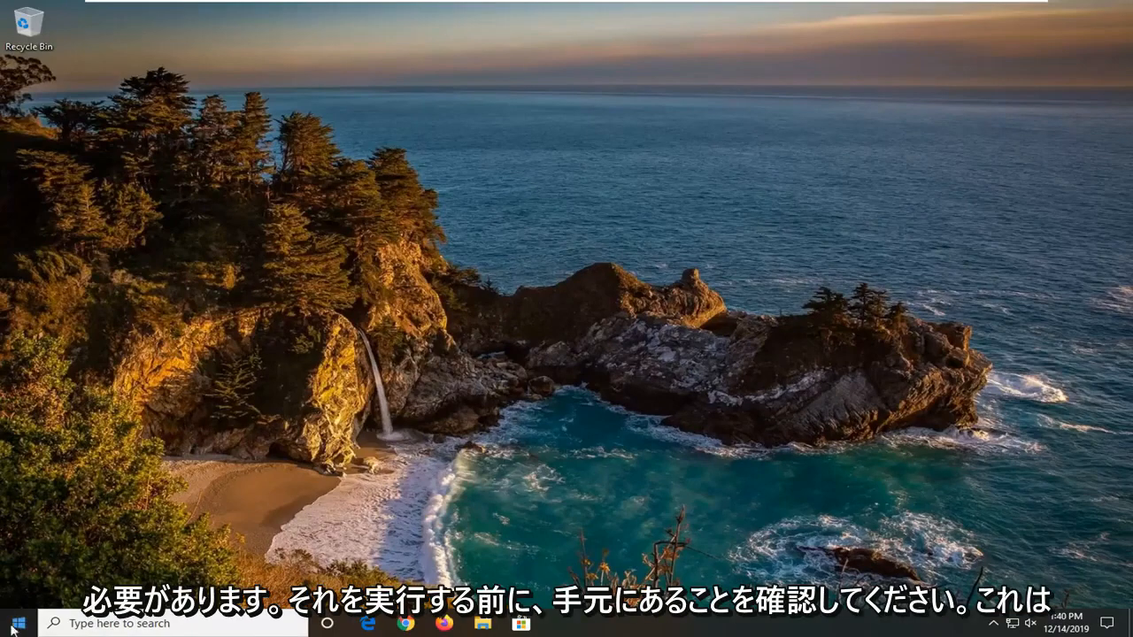
Step: Search the taskbar for 'network status' to reach the Network reset settings
left_click(10, 623)
type("n")
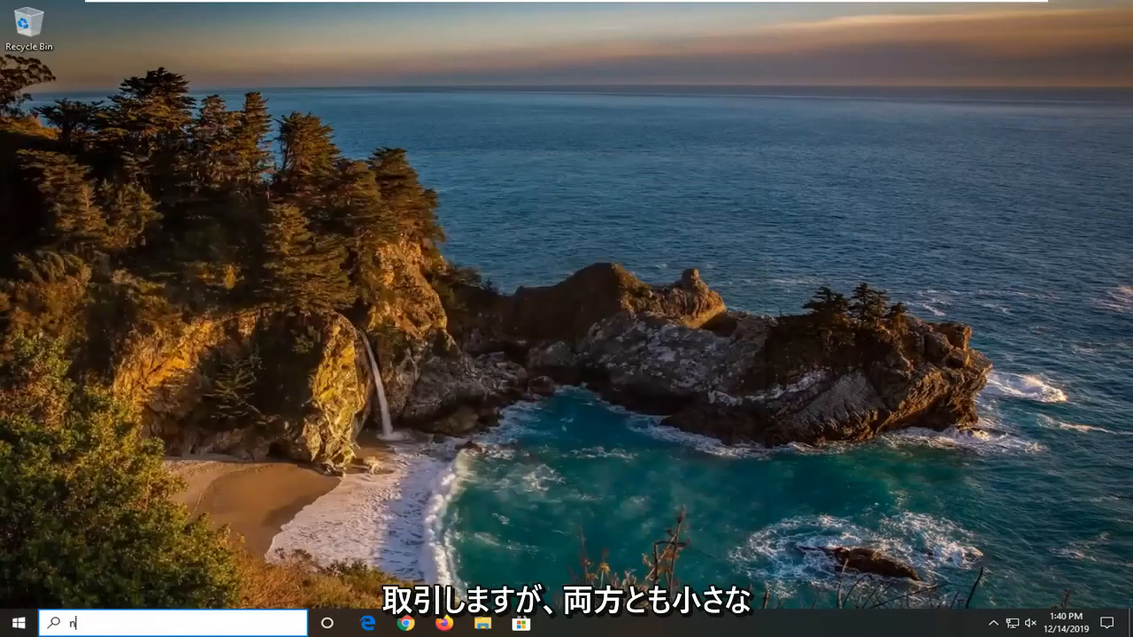
type("etwork status")
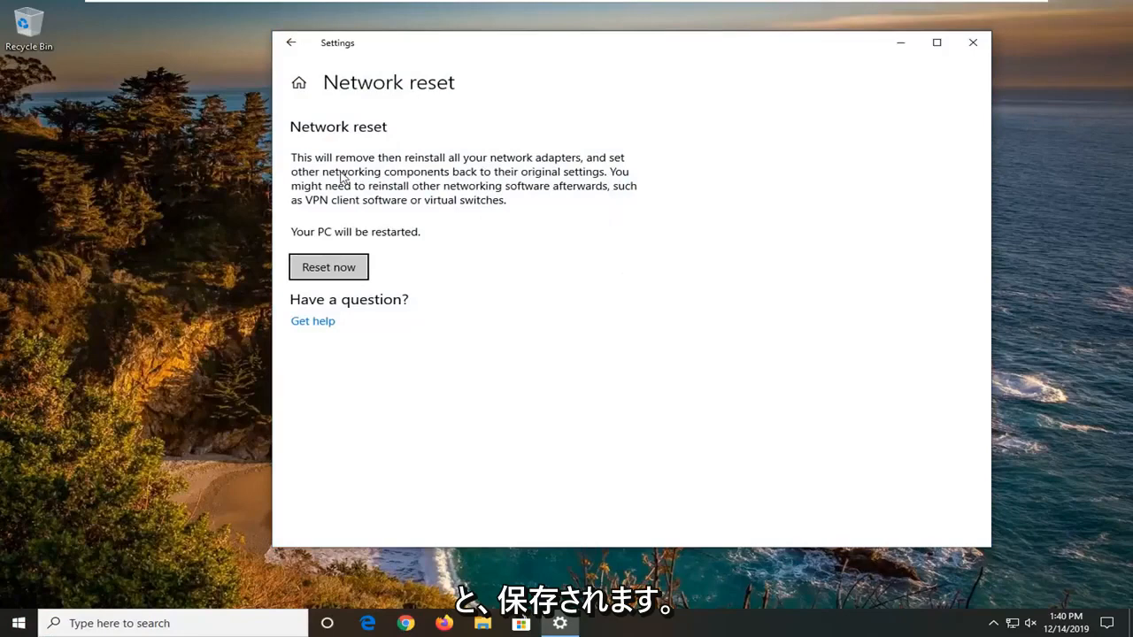
mouse_move(517, 169)
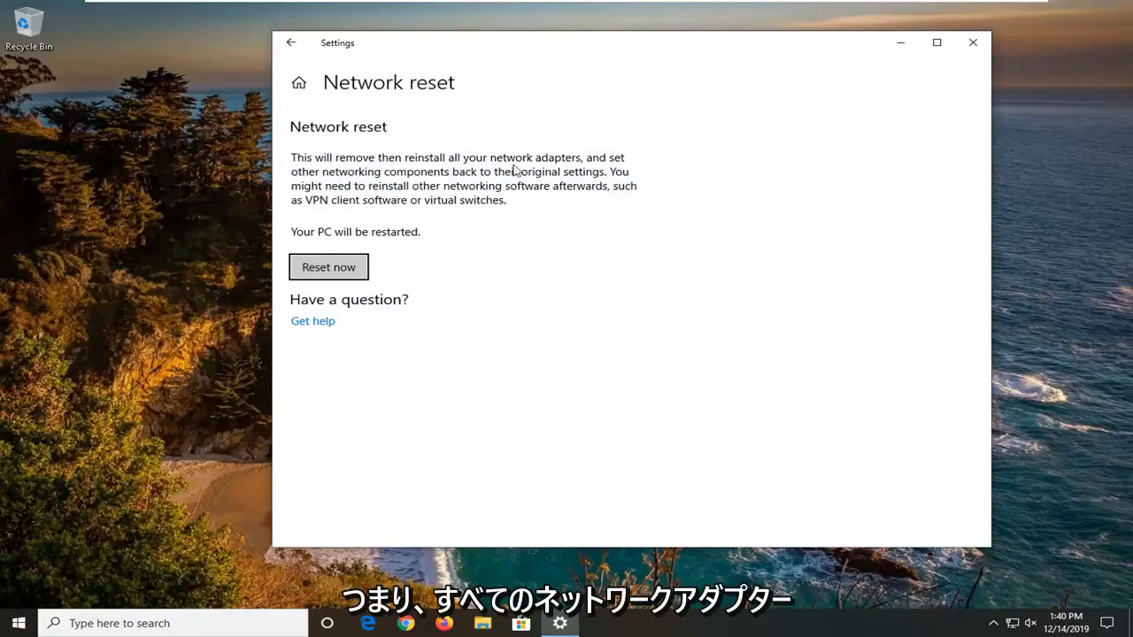
mouse_move(499, 183)
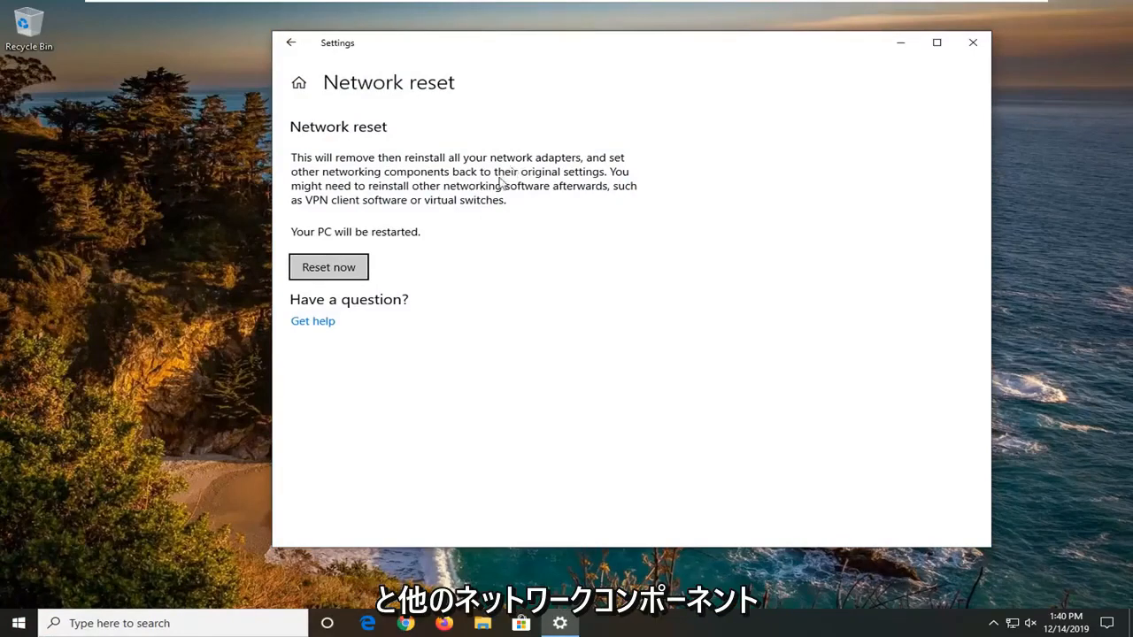